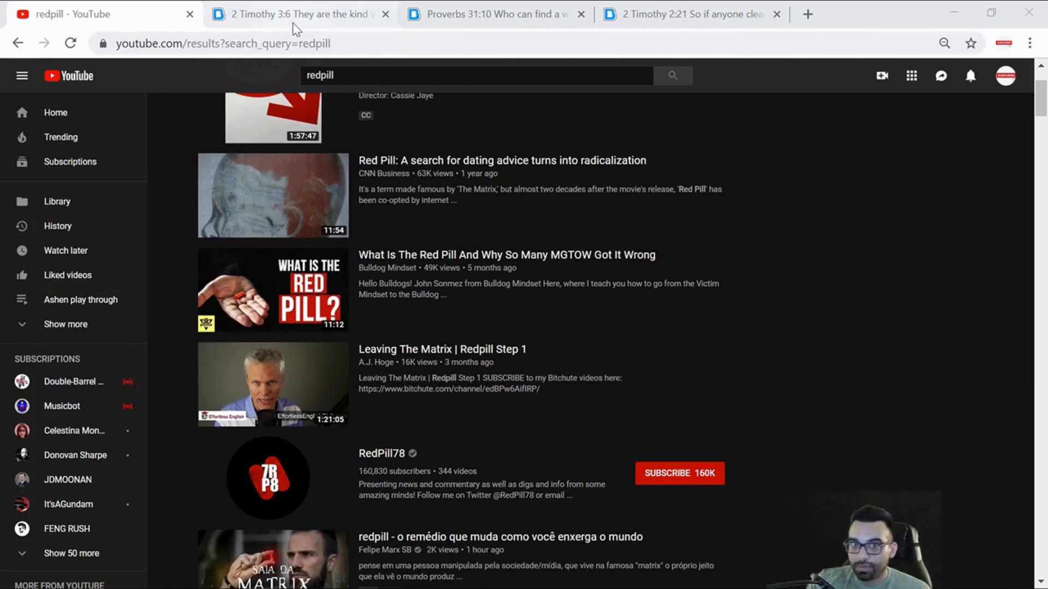
Step: Switch from the redpill results to the 2 Timothy 3:6 page, then the Proverbs 31:10 page
left_click(297, 14)
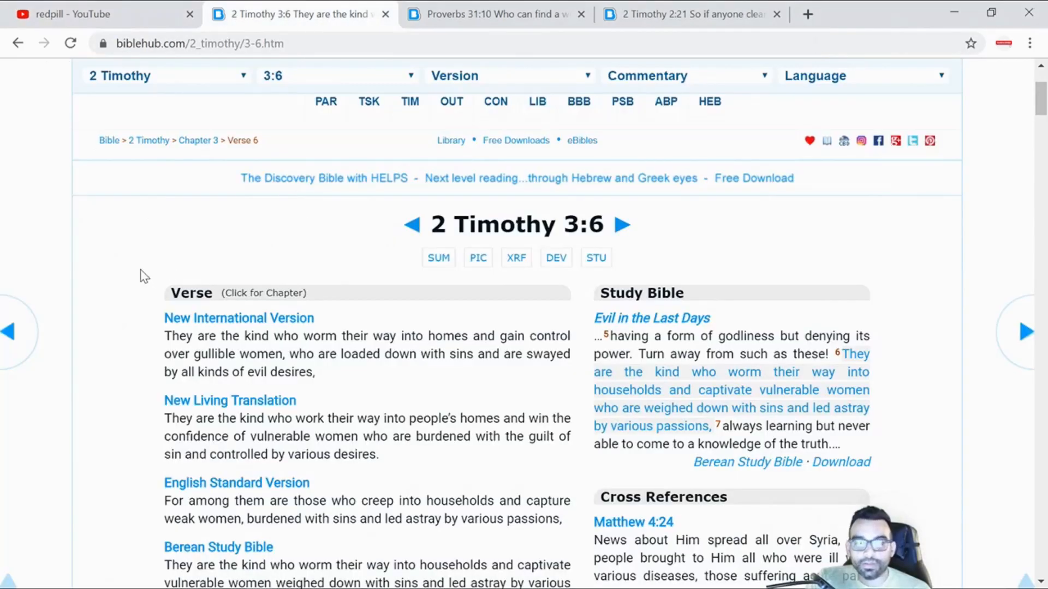
mouse_move(353, 173)
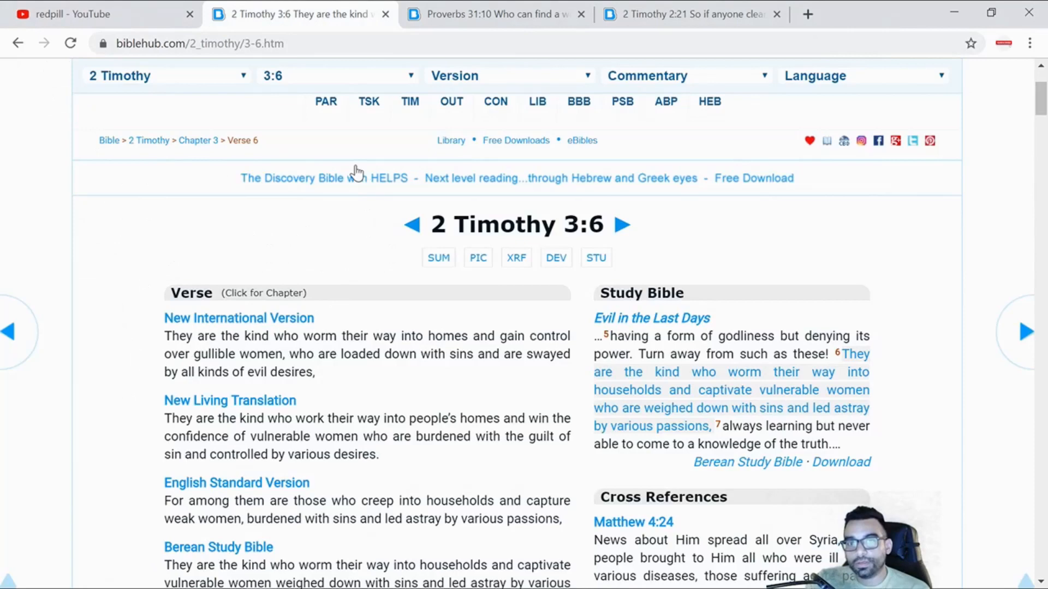
left_click(494, 13)
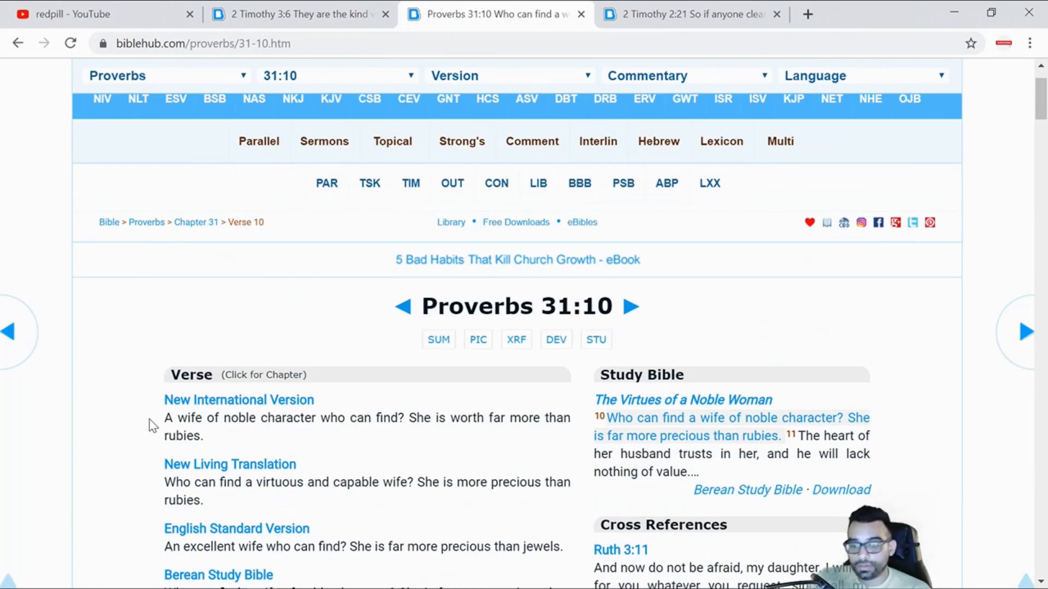
left_click(94, 14)
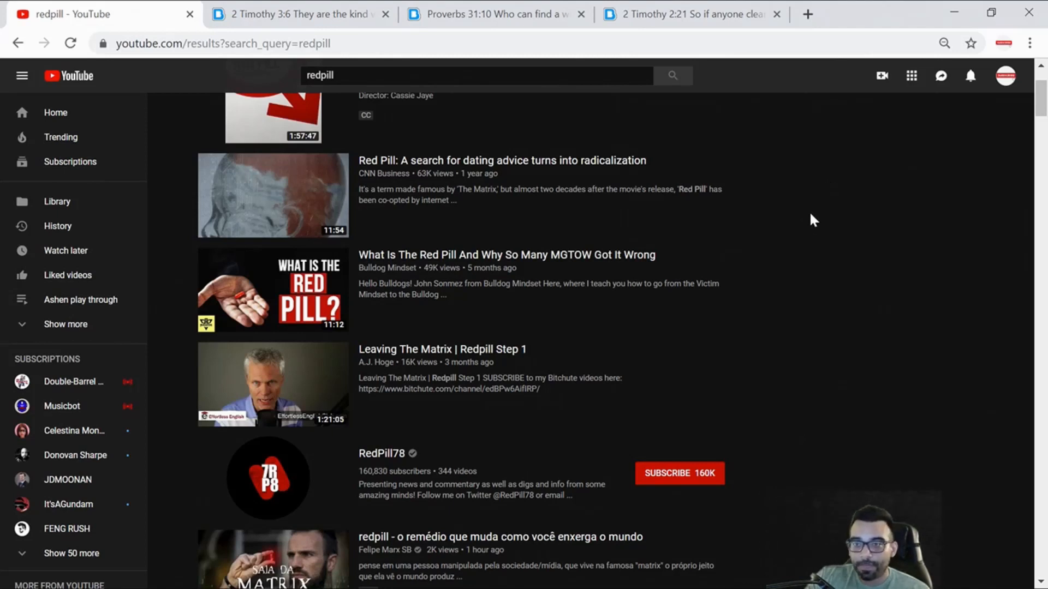
mouse_move(822, 206)
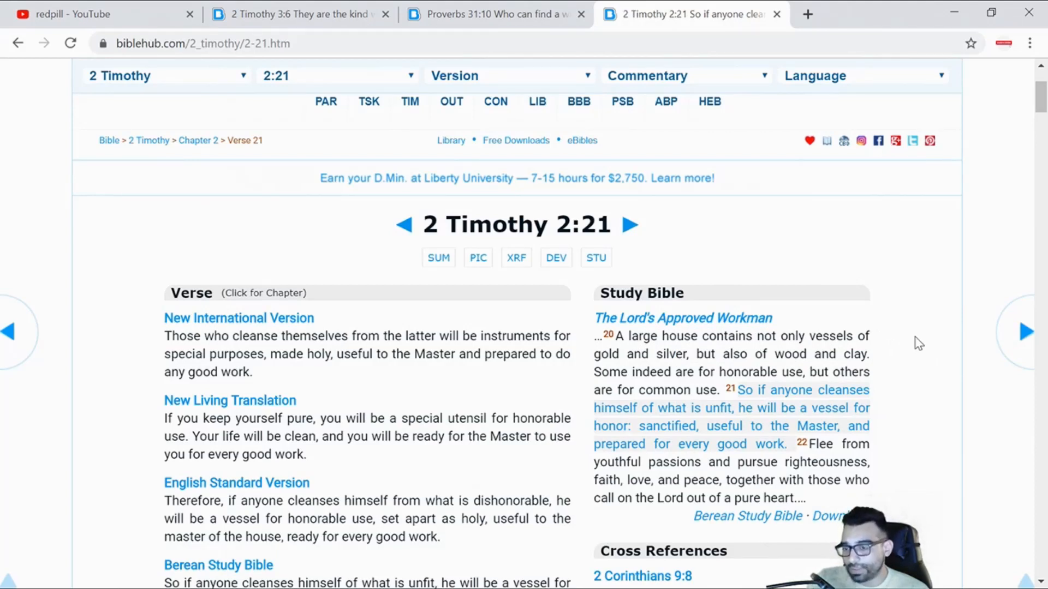
mouse_move(708, 367)
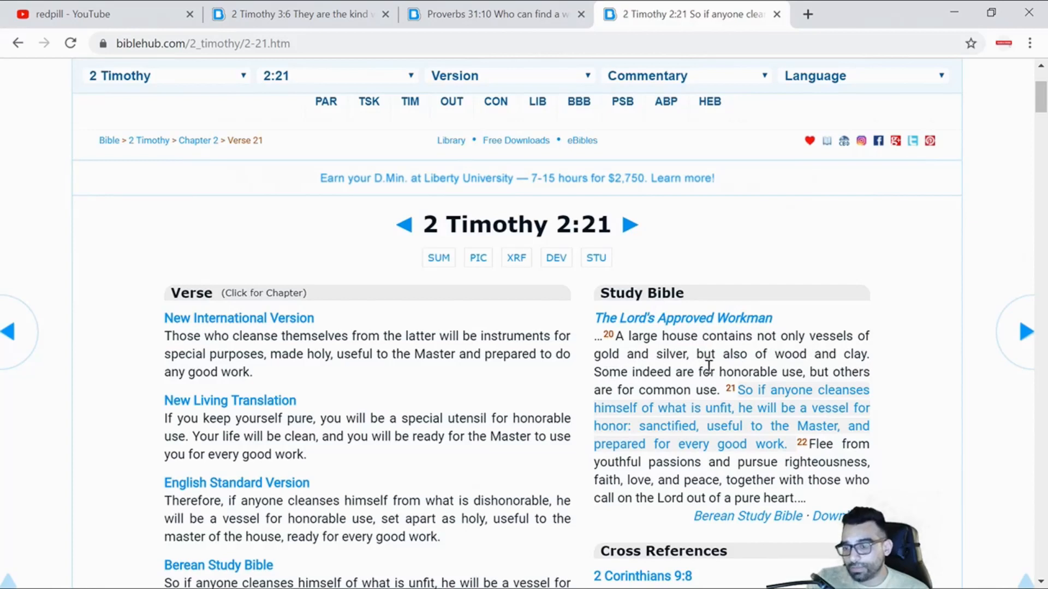
mouse_move(931, 358)
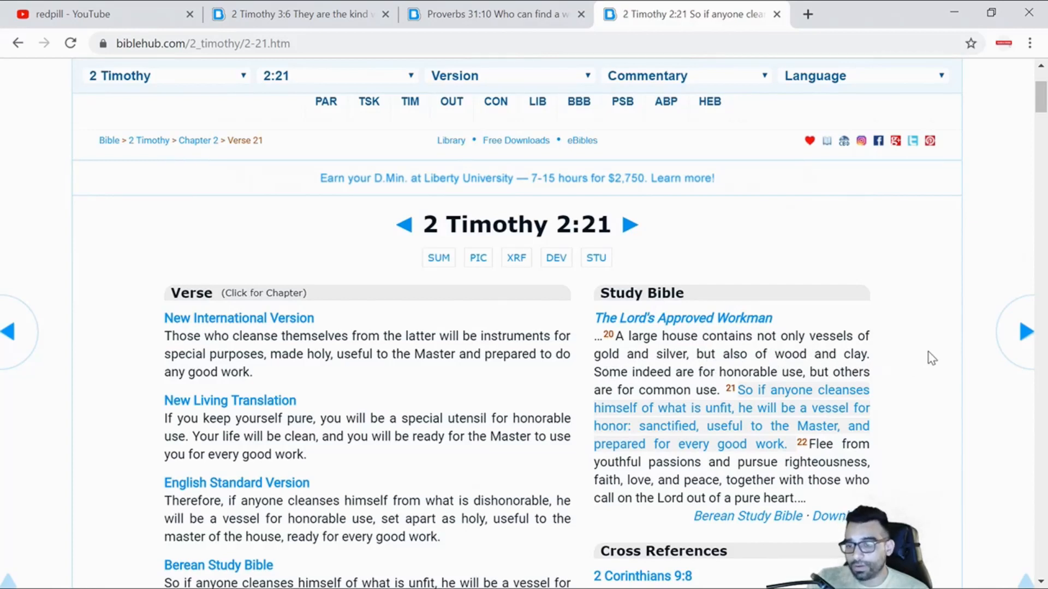
mouse_move(931, 341)
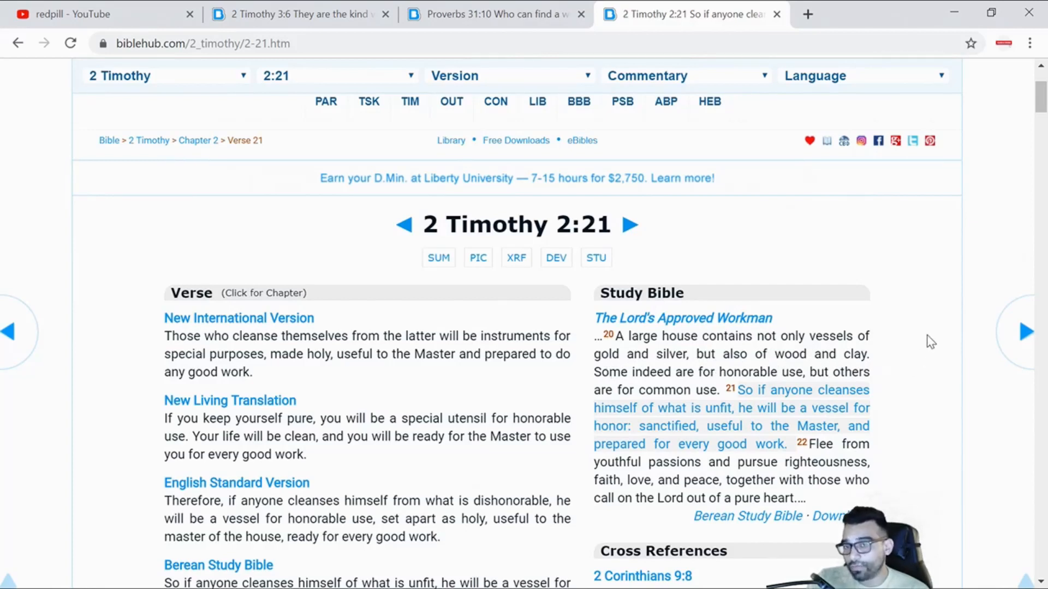
mouse_move(460, 183)
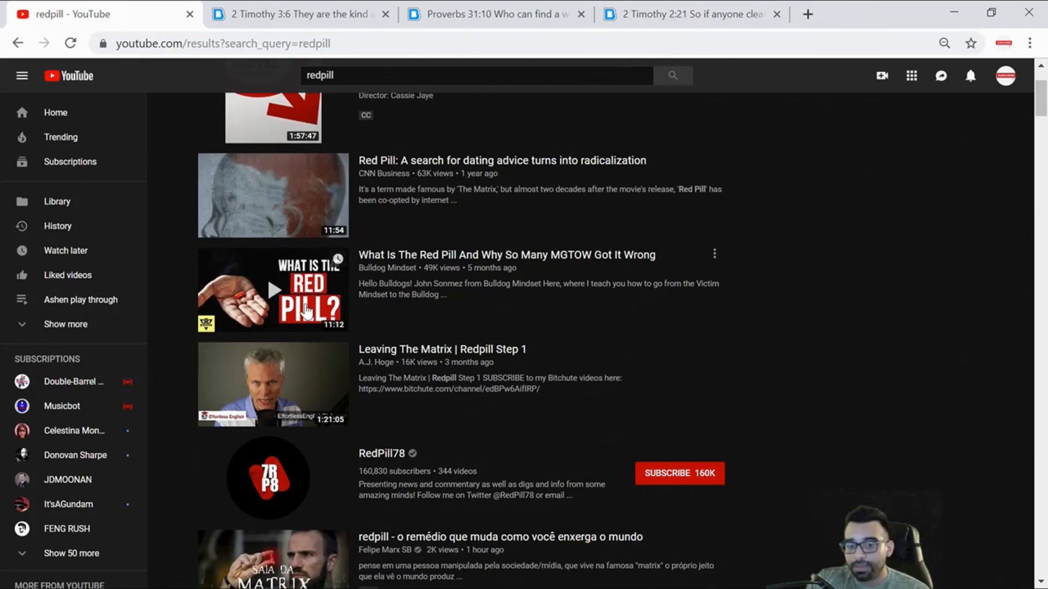
Step: Look further down the redpill results, then return to the 2 Timothy 2:21 verse page
scroll("down", 3)
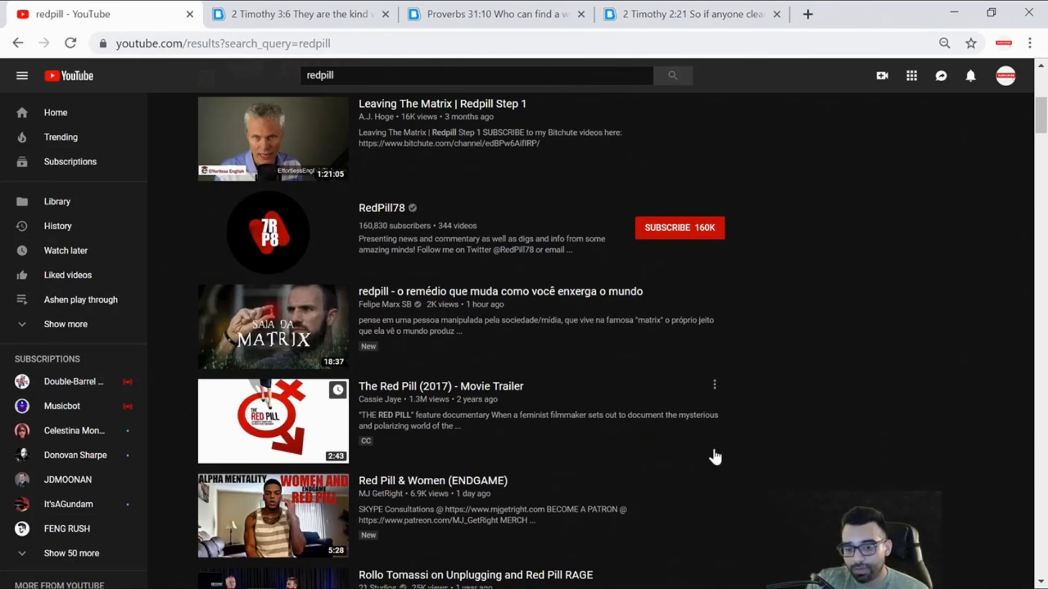
scroll("down", 3)
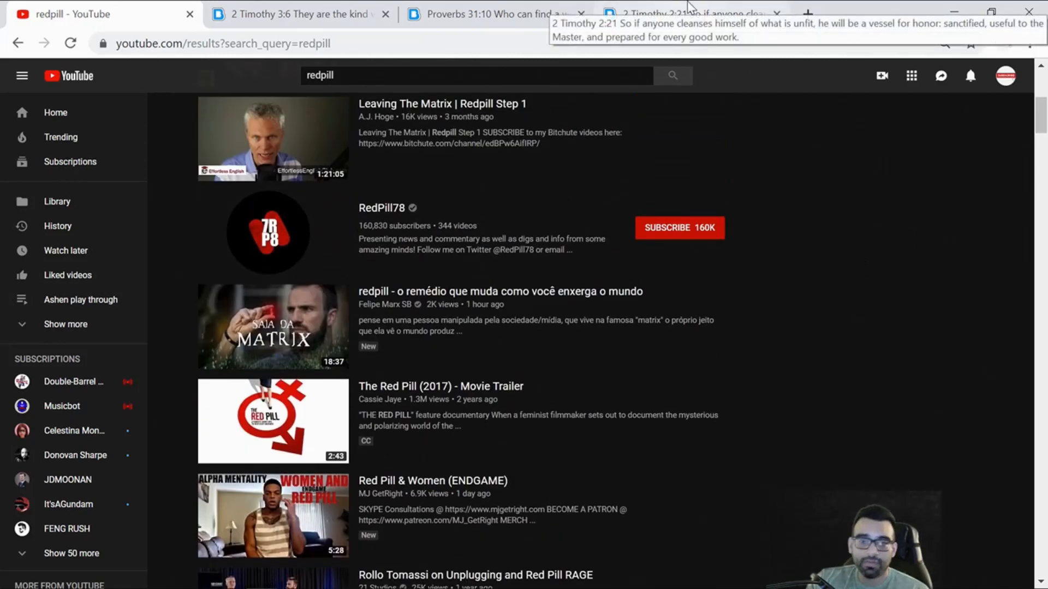
left_click(681, 13)
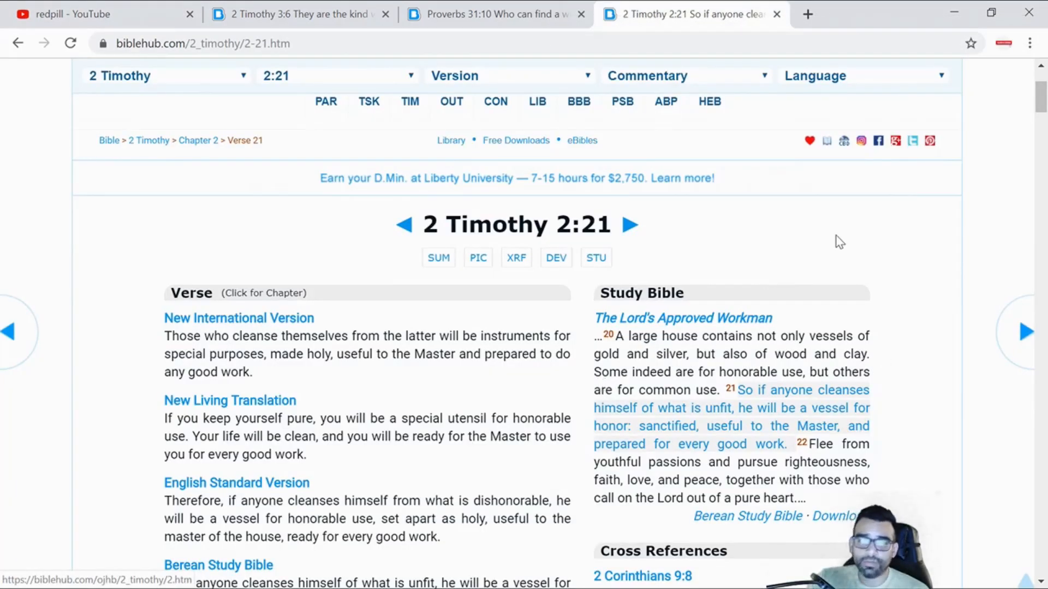
left_click(494, 14)
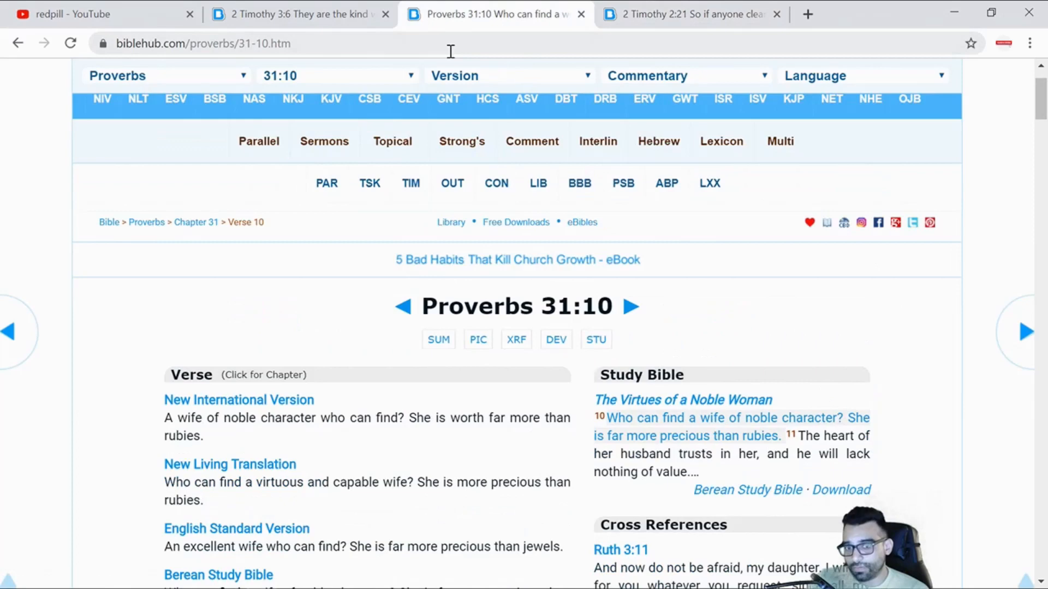
mouse_move(407, 423)
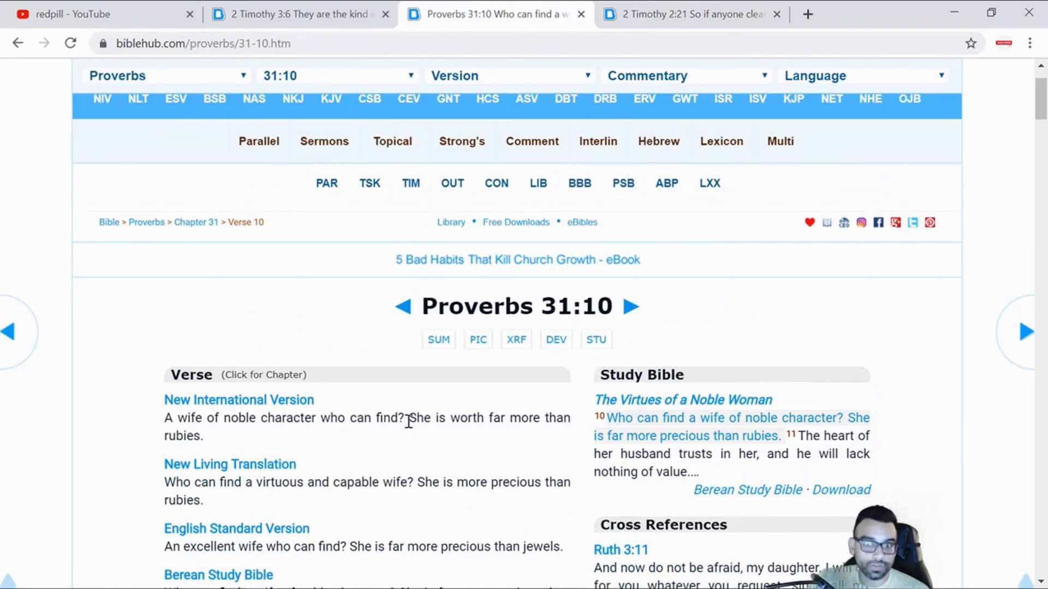
mouse_move(509, 323)
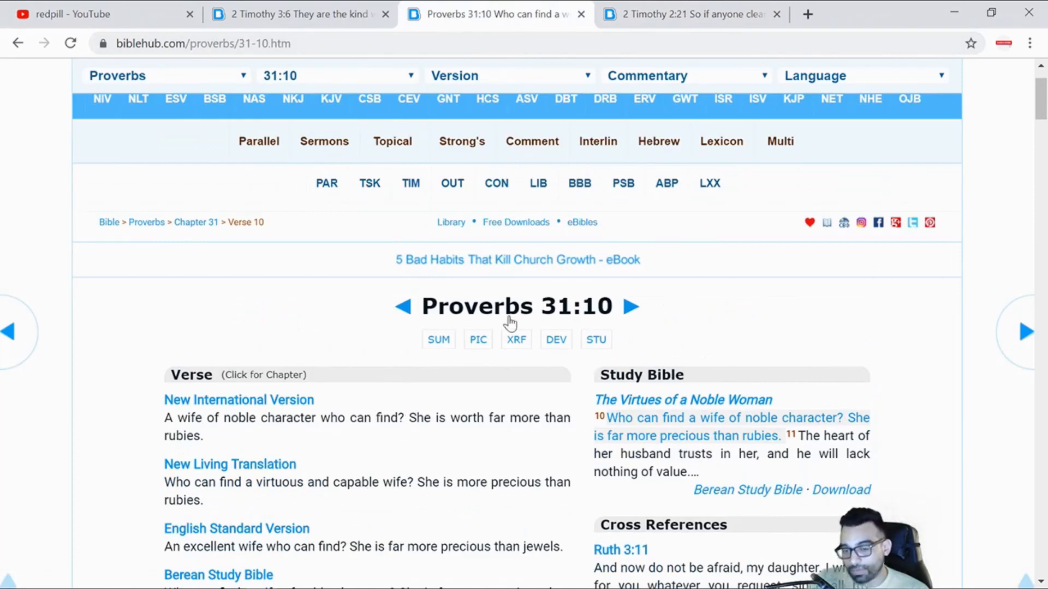
left_click(681, 14)
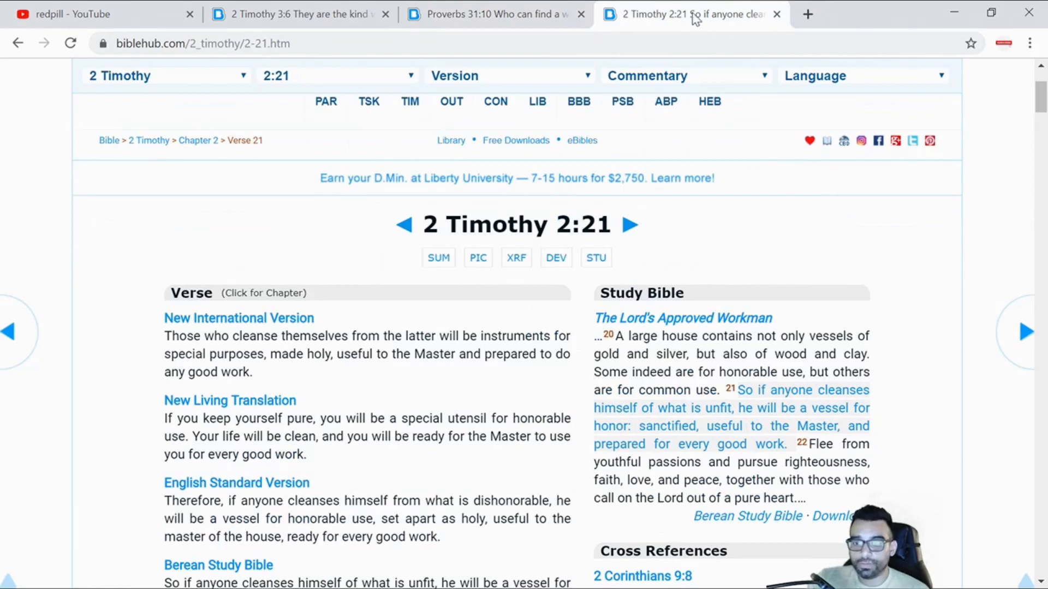
mouse_move(629, 335)
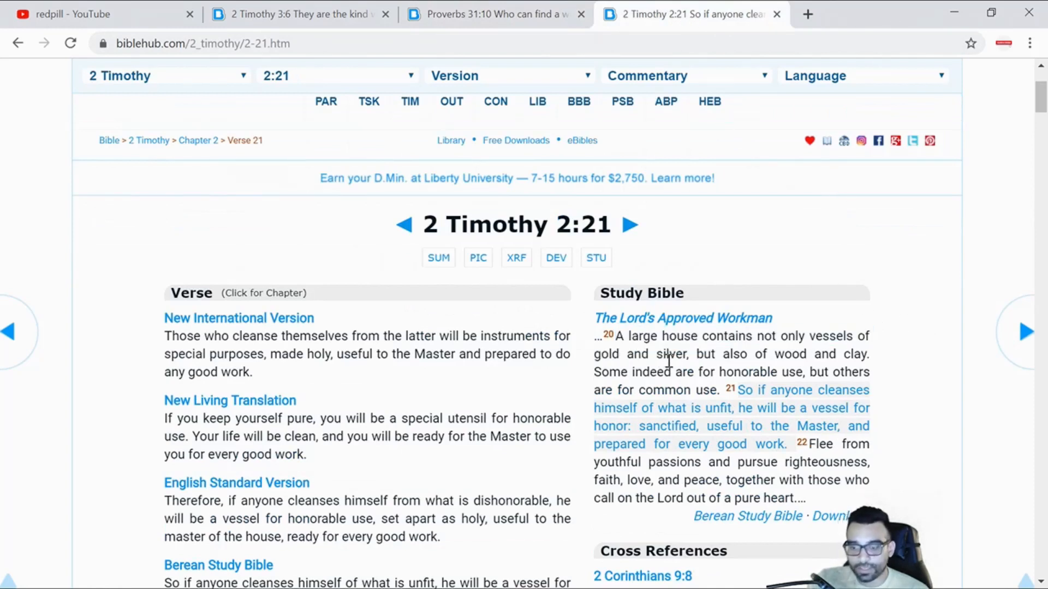
left_click_drag(612, 354, 686, 353)
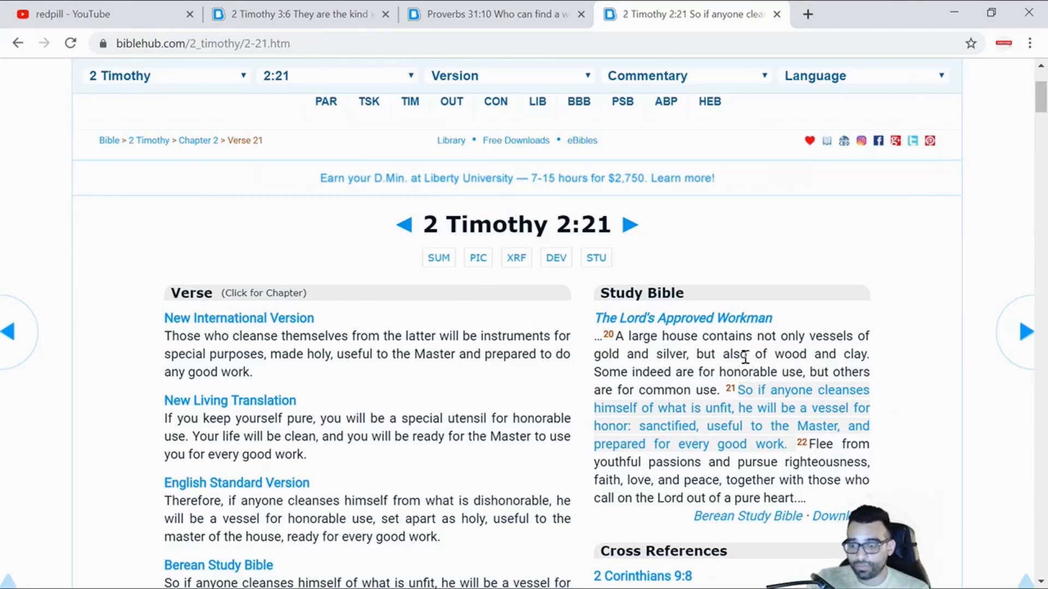
mouse_move(708, 364)
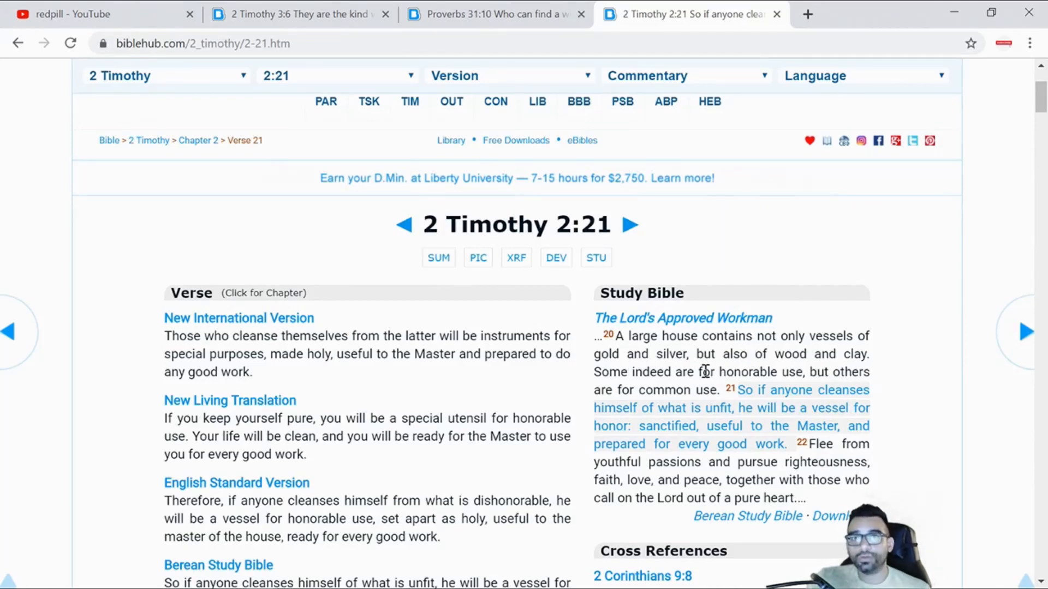
mouse_move(881, 336)
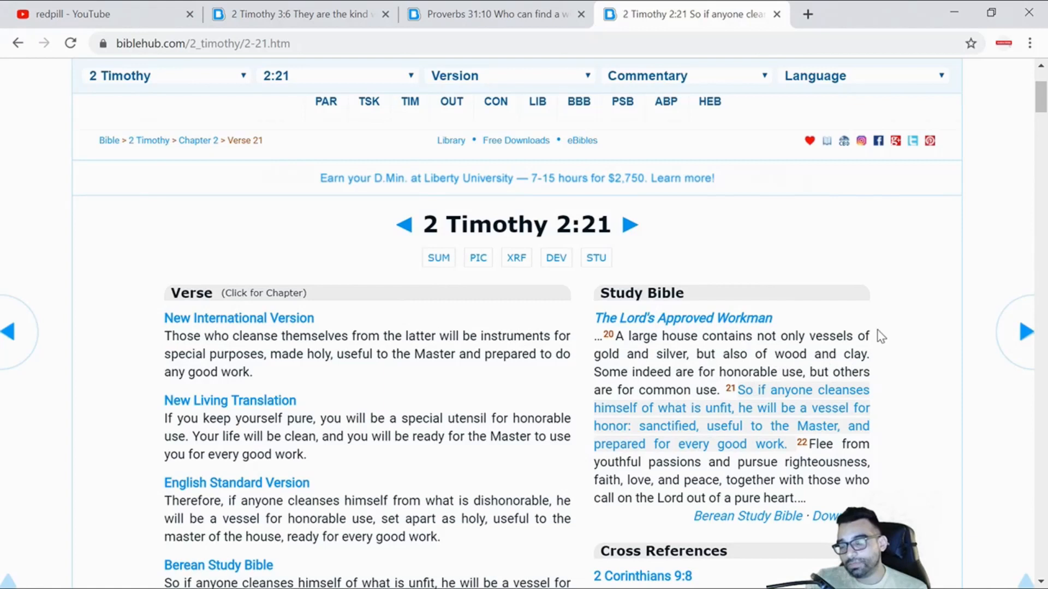
mouse_move(787, 335)
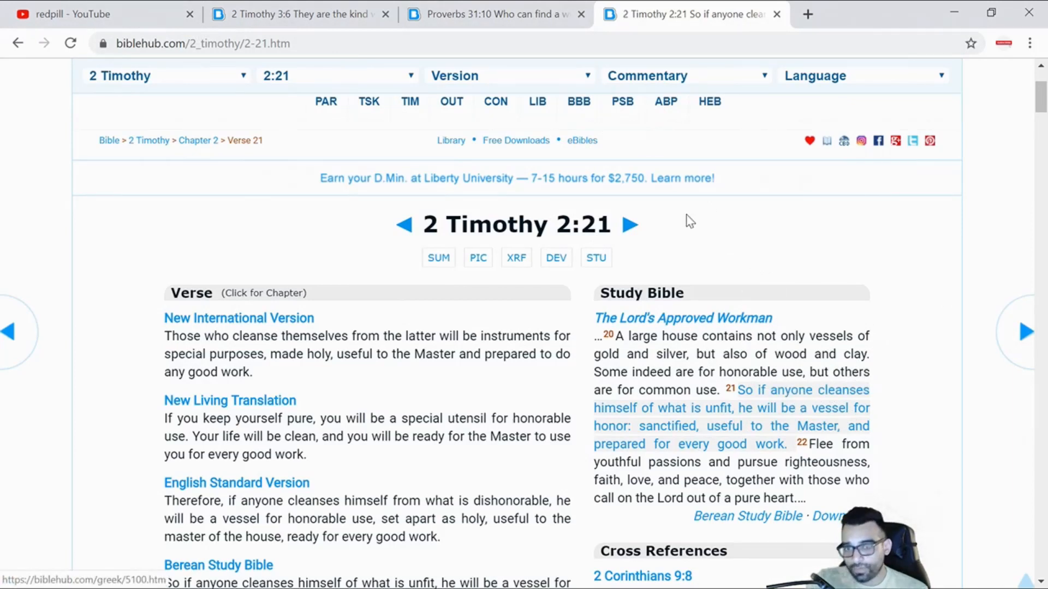
left_click_drag(642, 371, 731, 371)
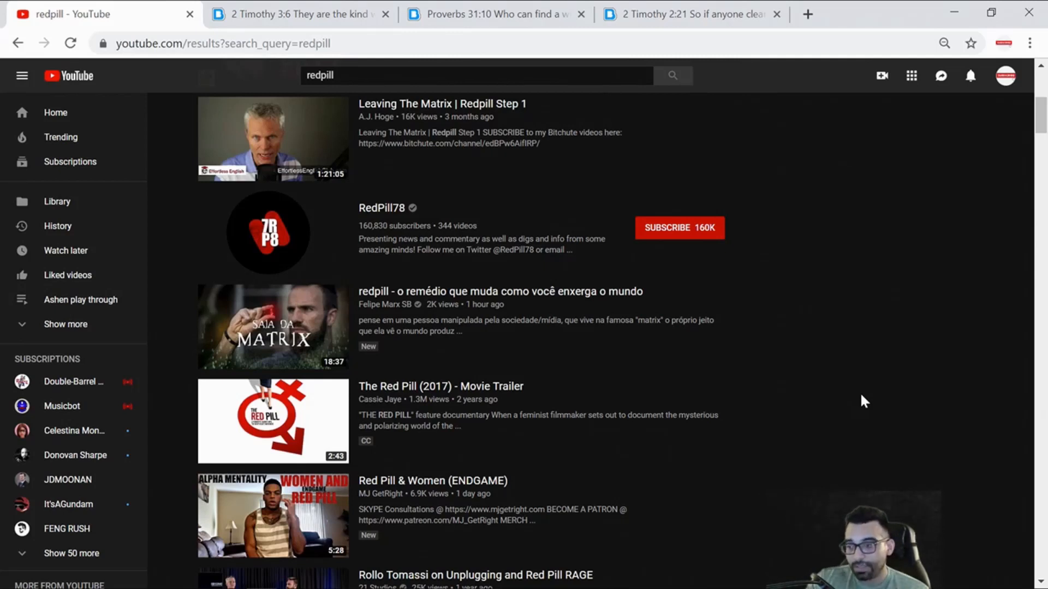
mouse_move(803, 372)
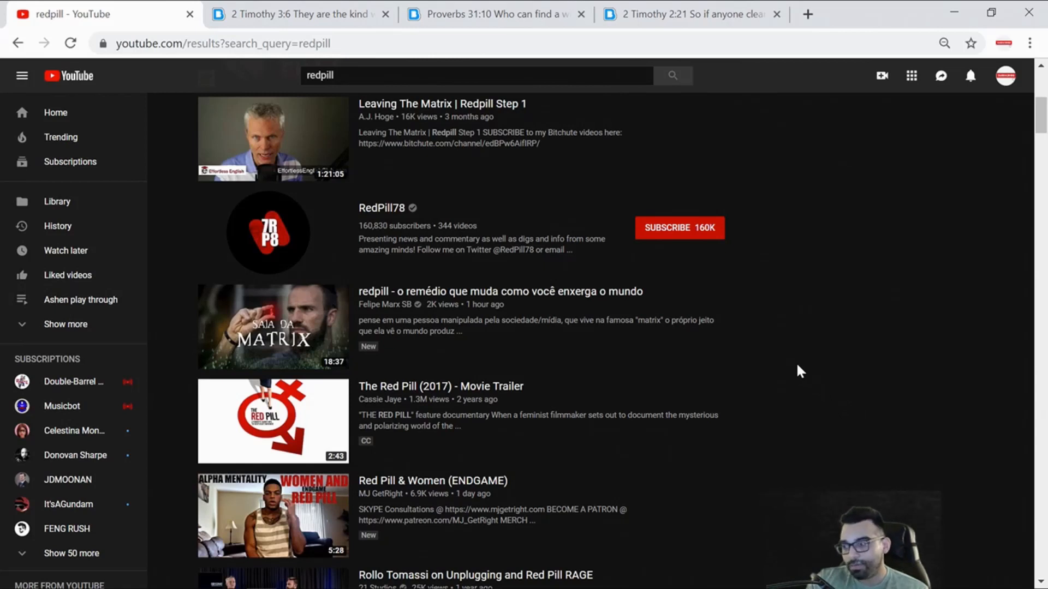
mouse_move(777, 379)
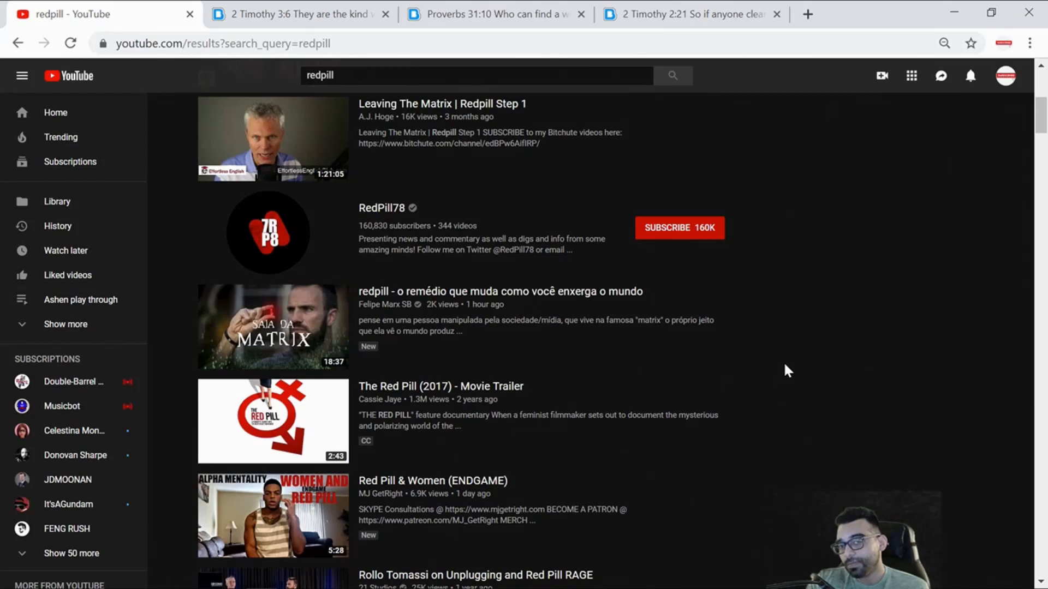
mouse_move(498, 13)
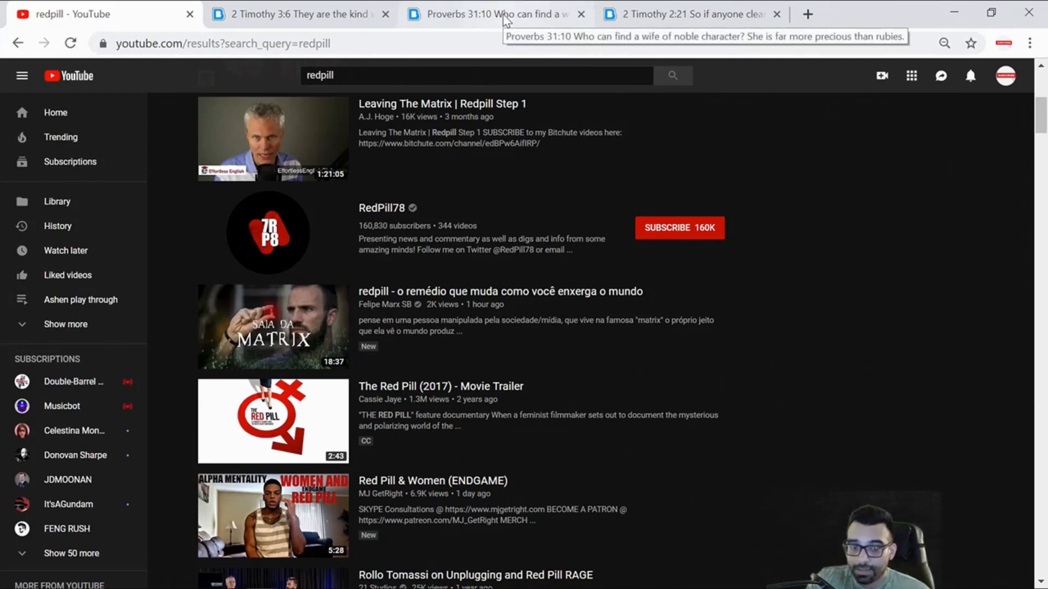
mouse_move(924, 359)
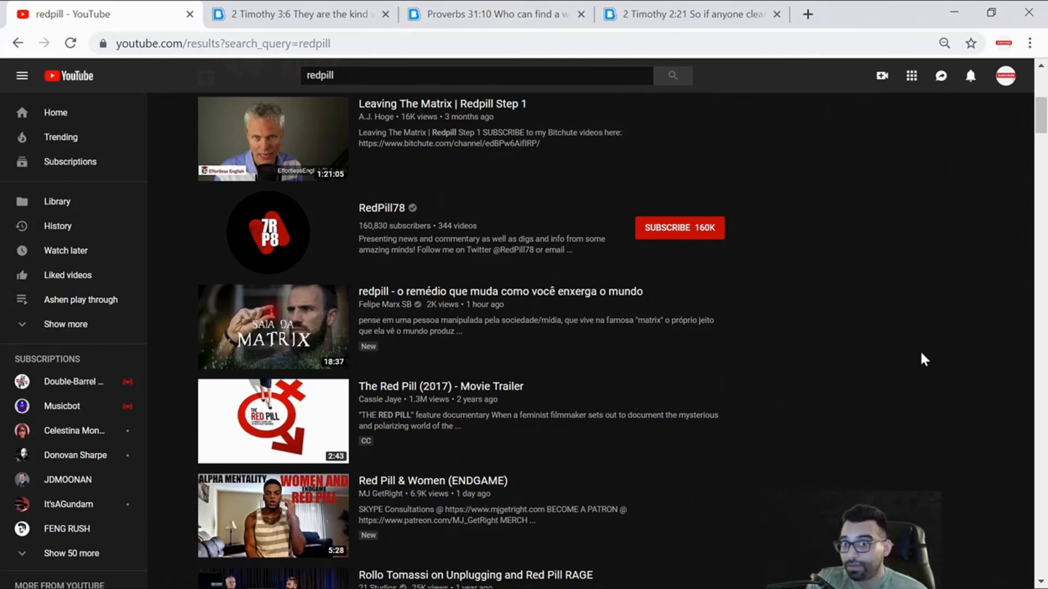
mouse_move(379, 235)
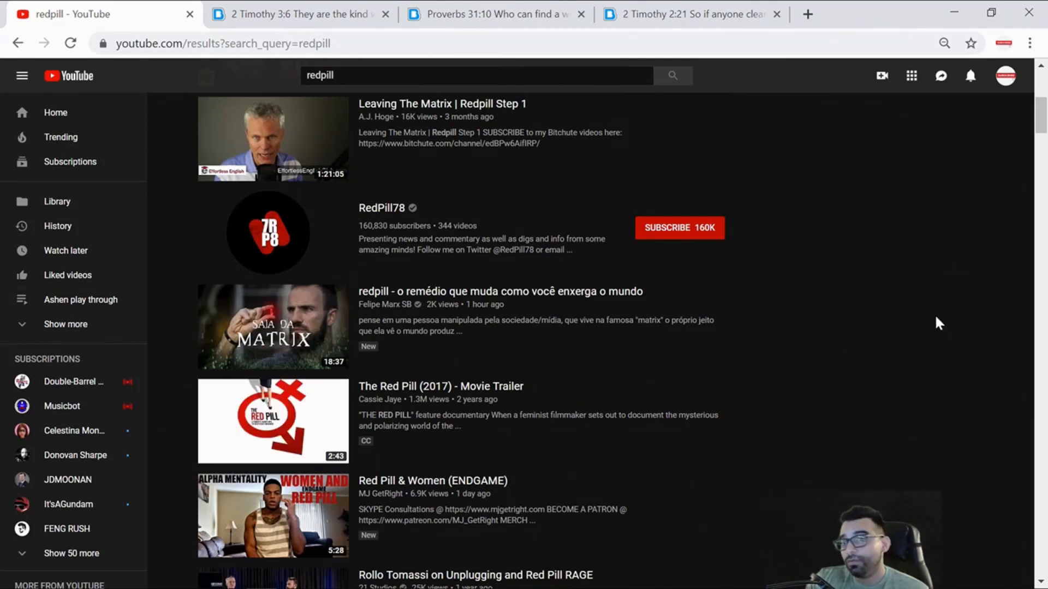
mouse_move(315, 389)
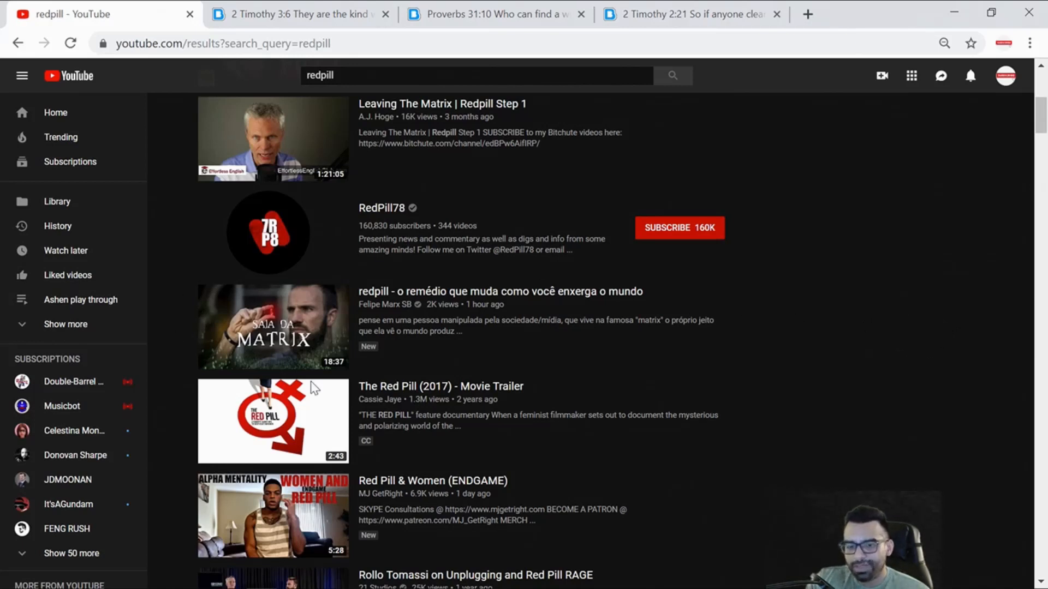
mouse_move(794, 354)
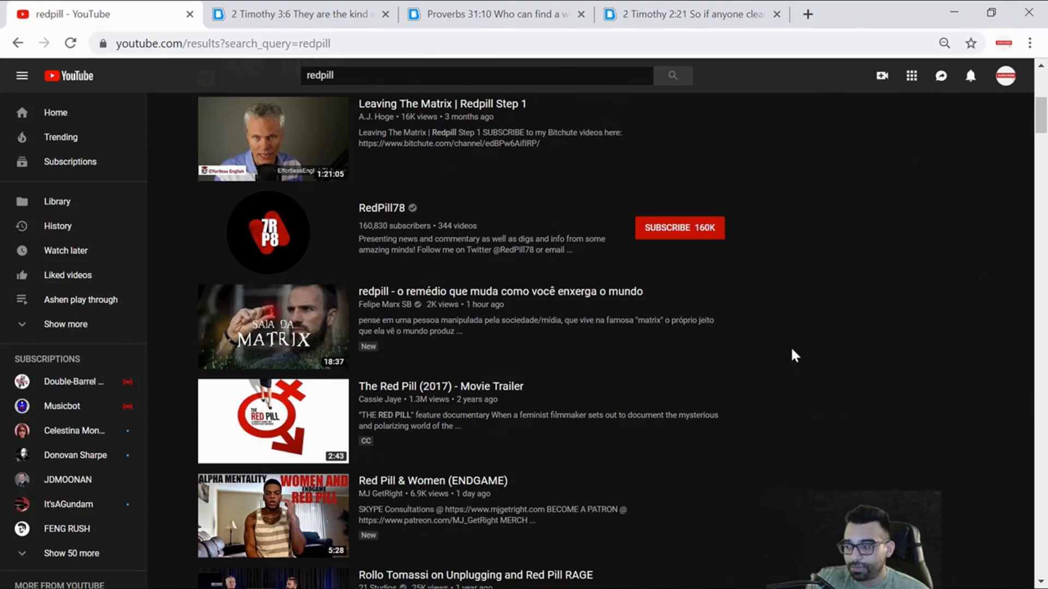
Step: Scroll down through the redpill search results to see more listed videos
scroll("down", 3)
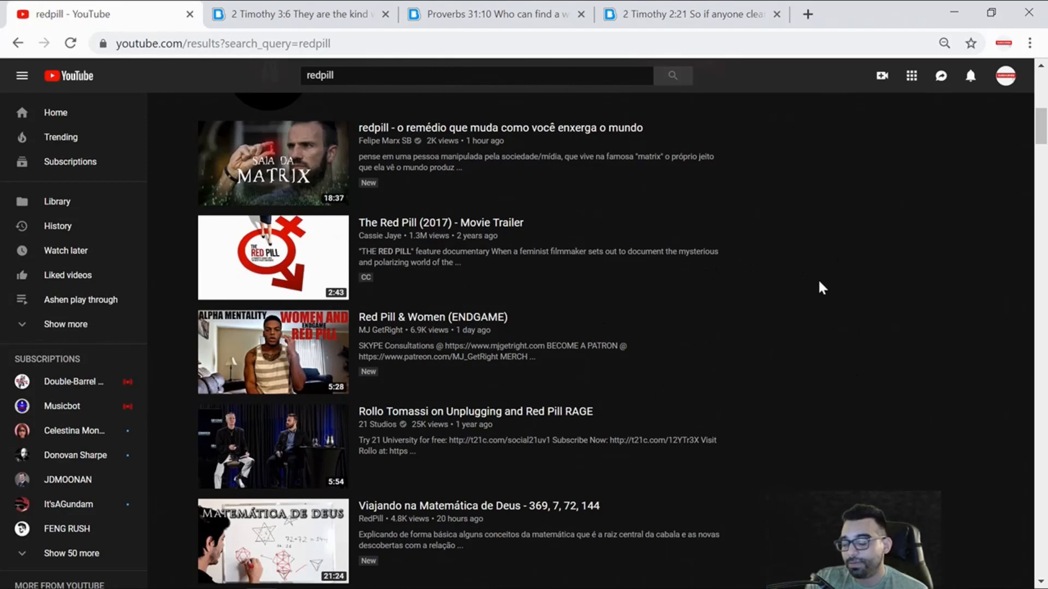
mouse_move(898, 281)
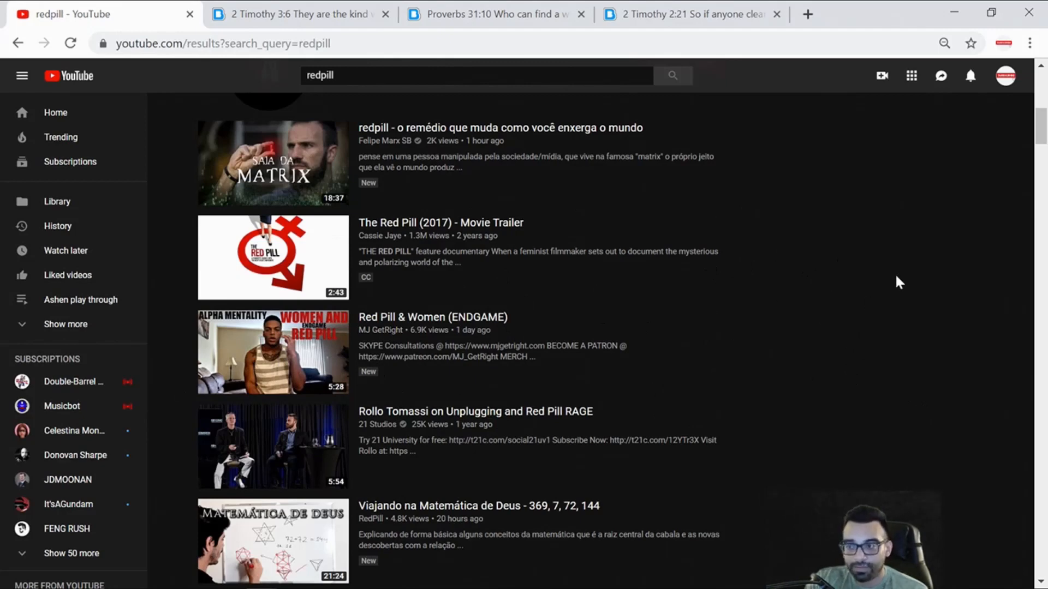
scroll("down", 3)
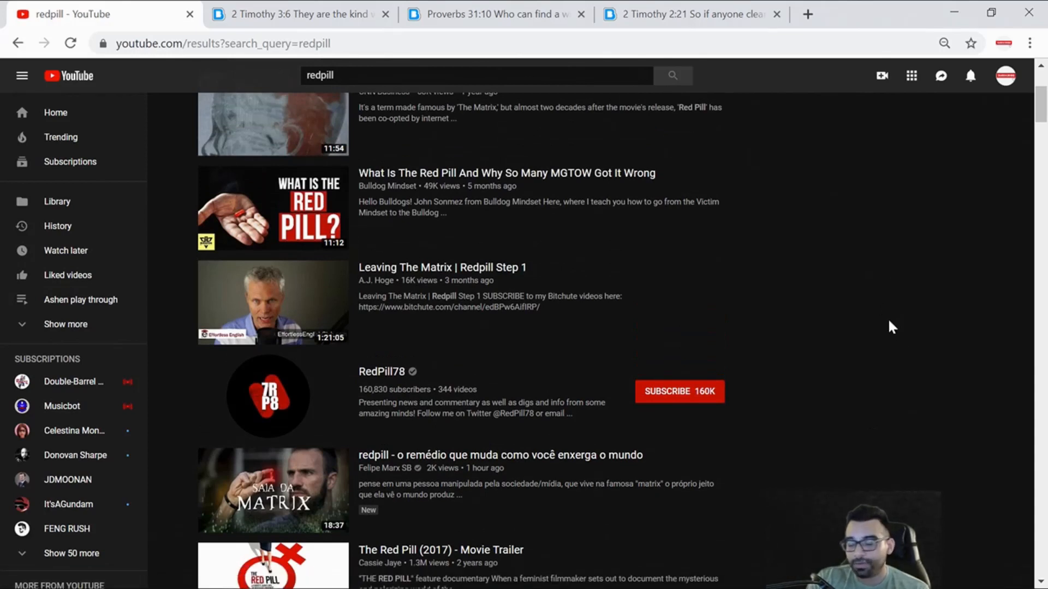
mouse_move(881, 329)
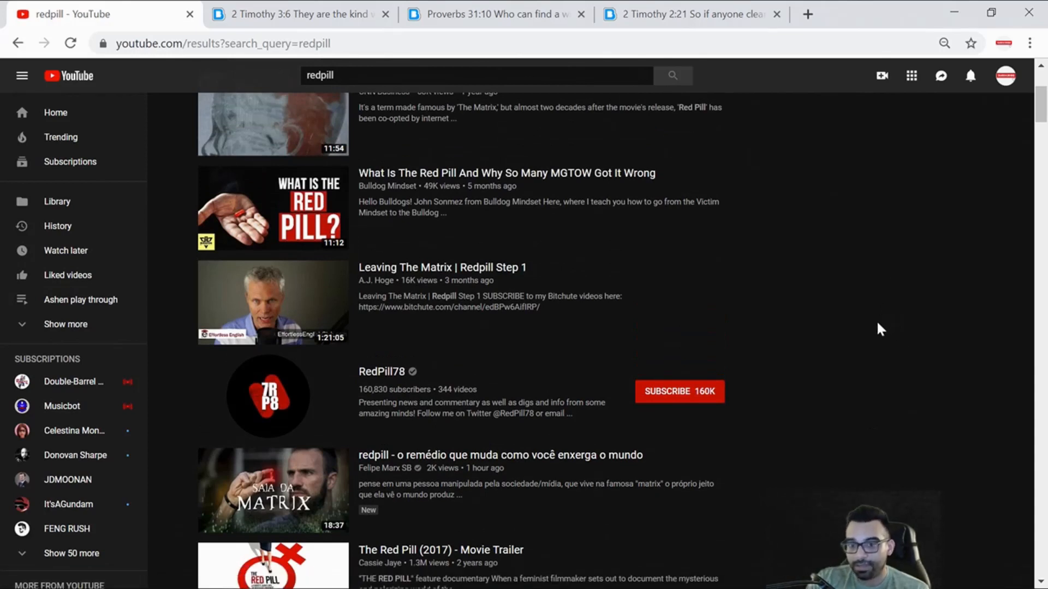
mouse_move(874, 331)
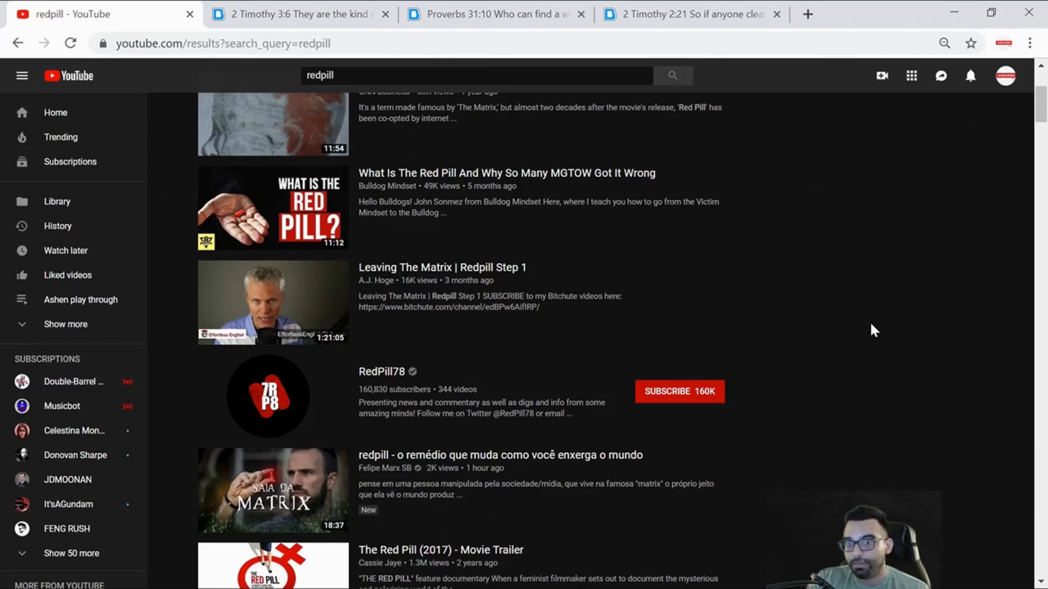
mouse_move(555, 170)
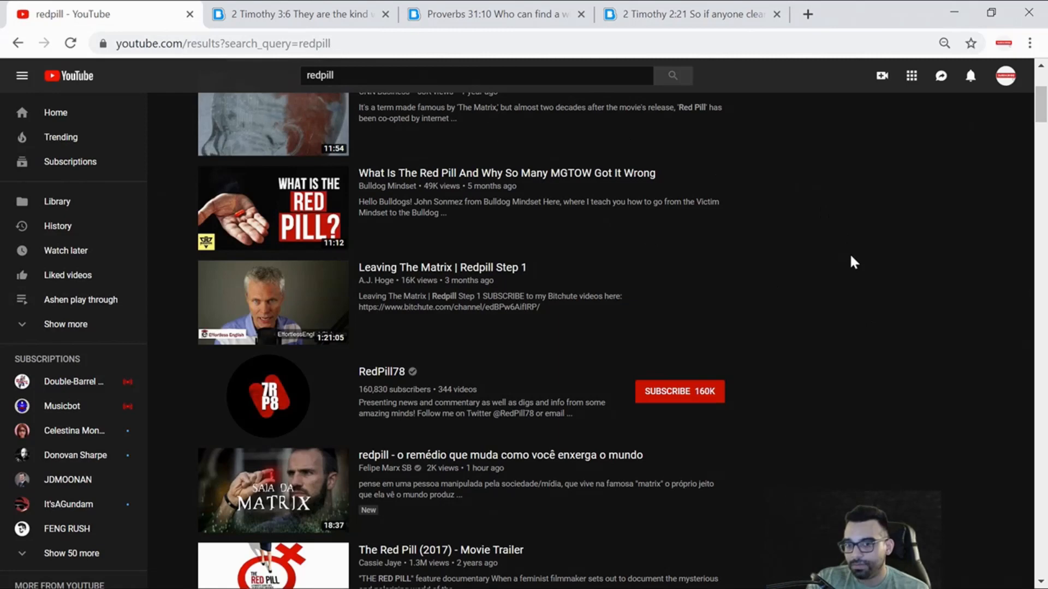
mouse_move(320, 18)
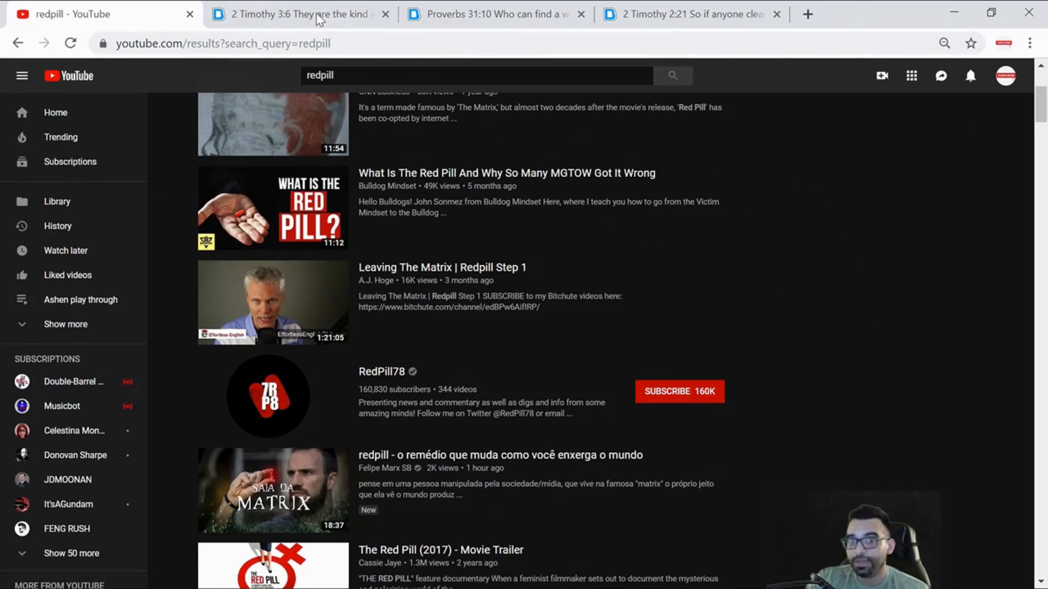
Step: Switch to the 2 Timothy 3:6 verse page on Bible Hub
left_click(293, 13)
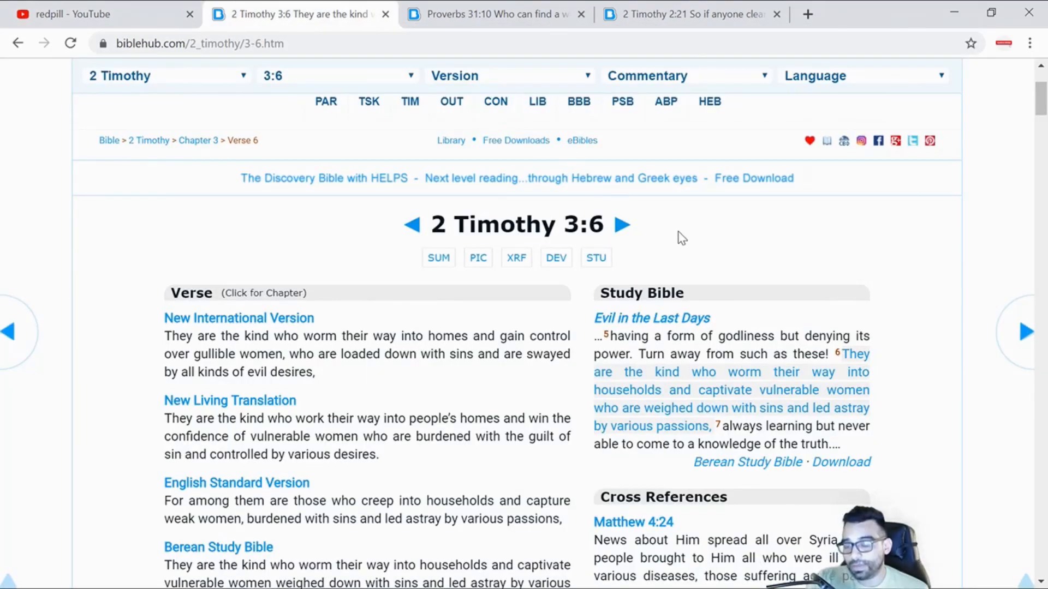
mouse_move(385, 254)
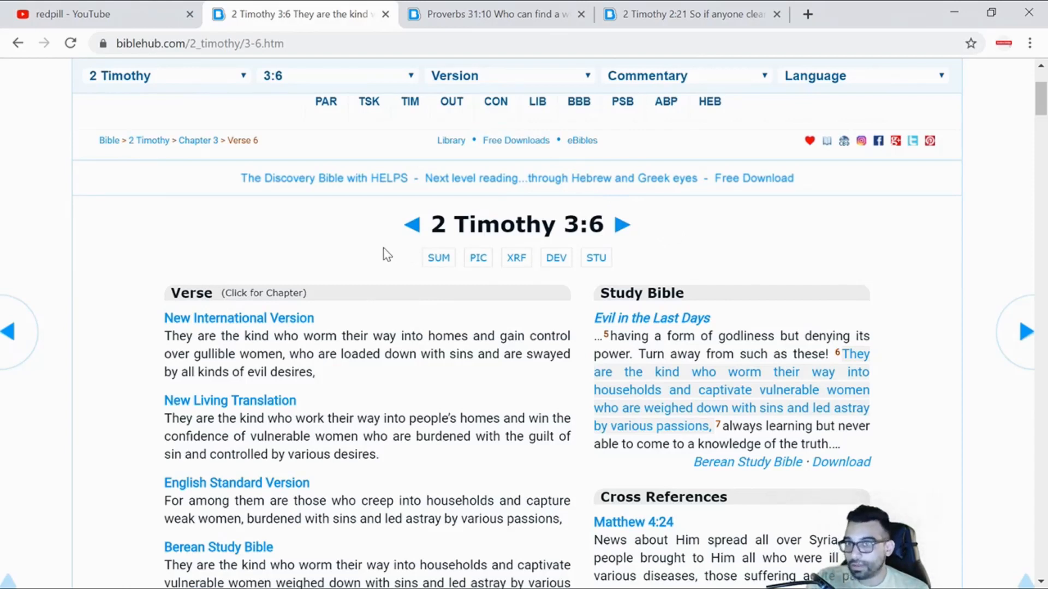
mouse_move(344, 248)
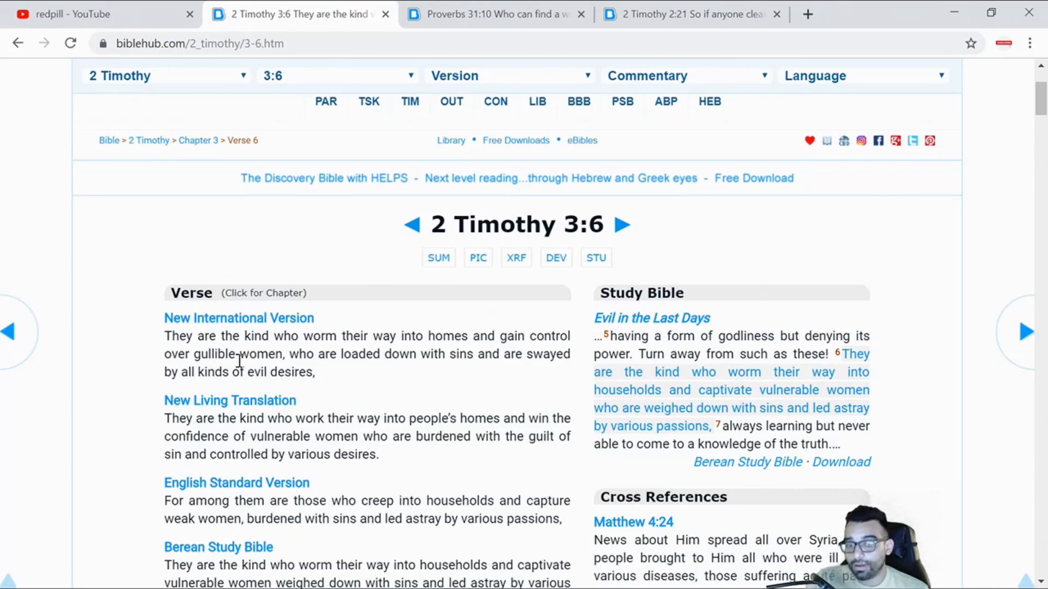
mouse_move(393, 373)
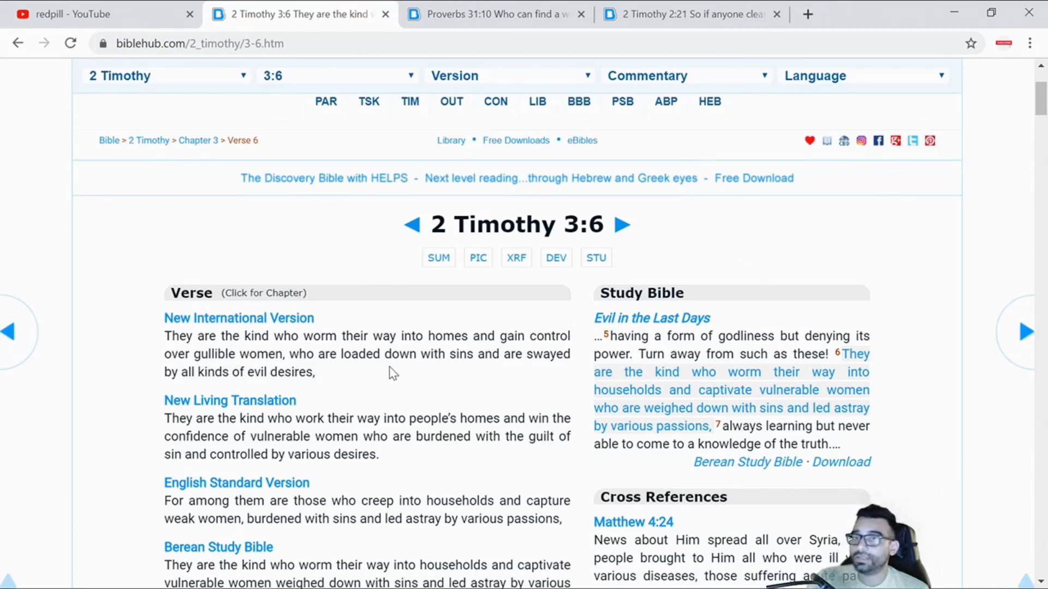
Step: Return to the redpill results and scroll to the CNN Business and Bulldog Mindset videos
left_click(101, 13)
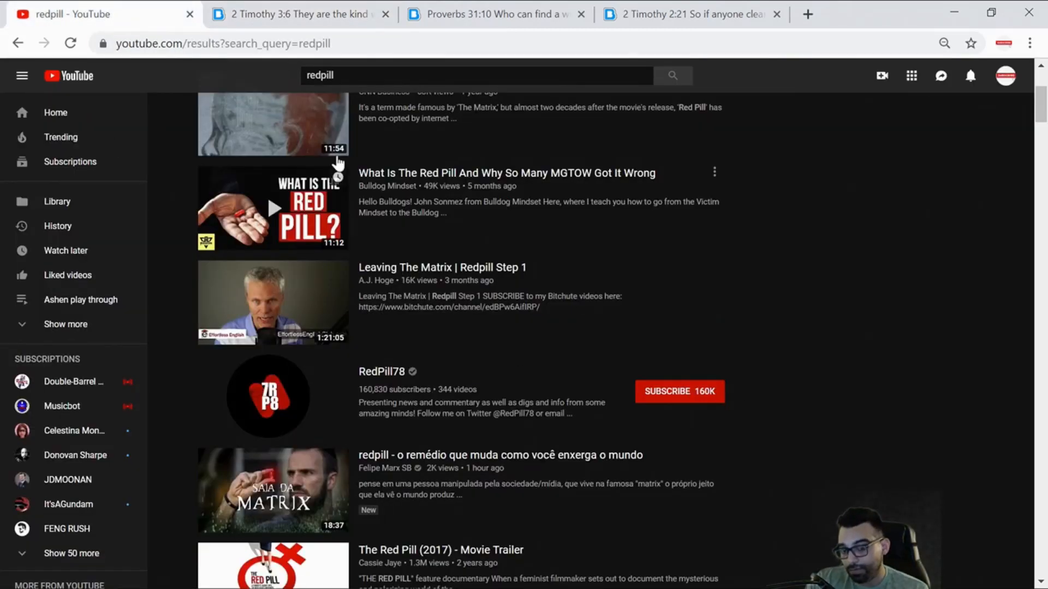
mouse_move(859, 370)
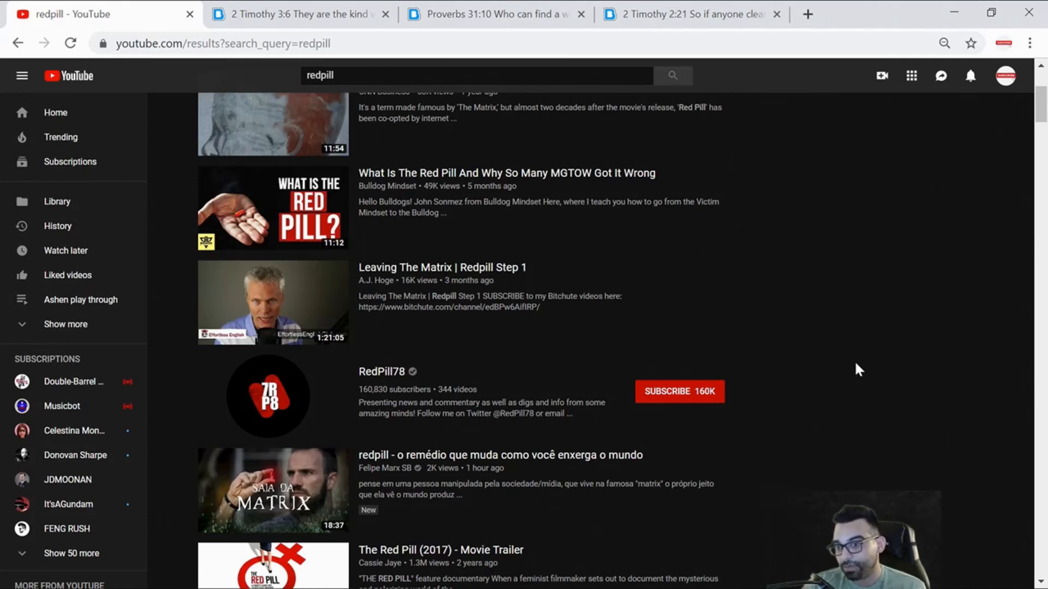
mouse_move(857, 370)
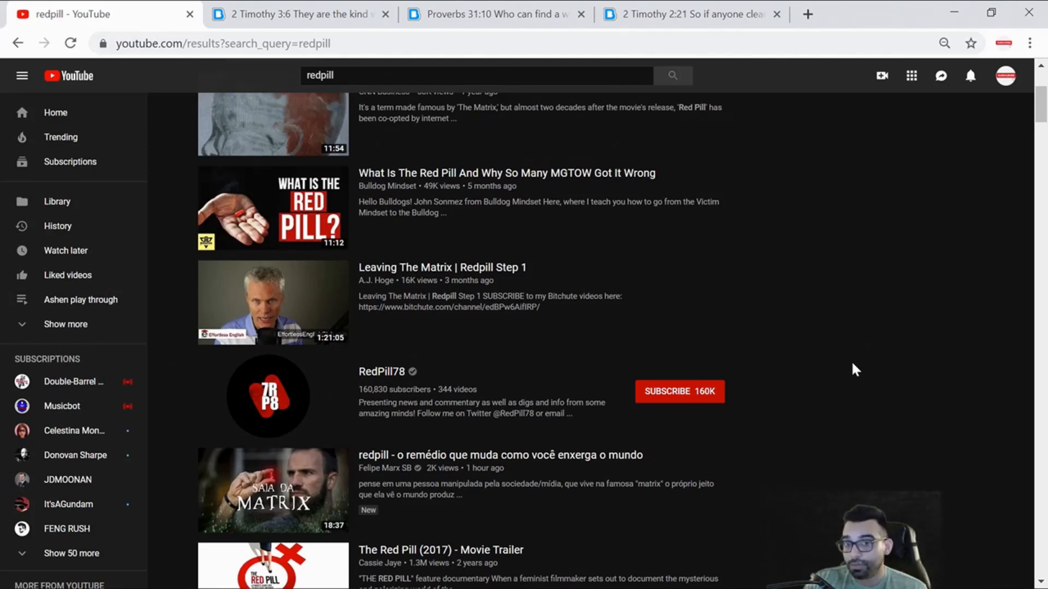
mouse_move(831, 371)
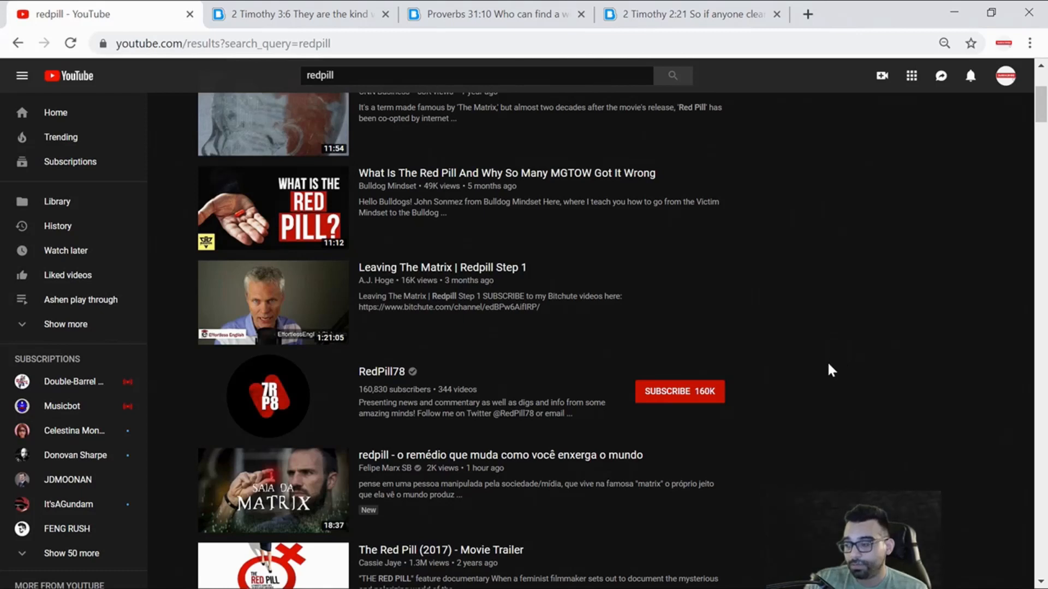
mouse_move(827, 370)
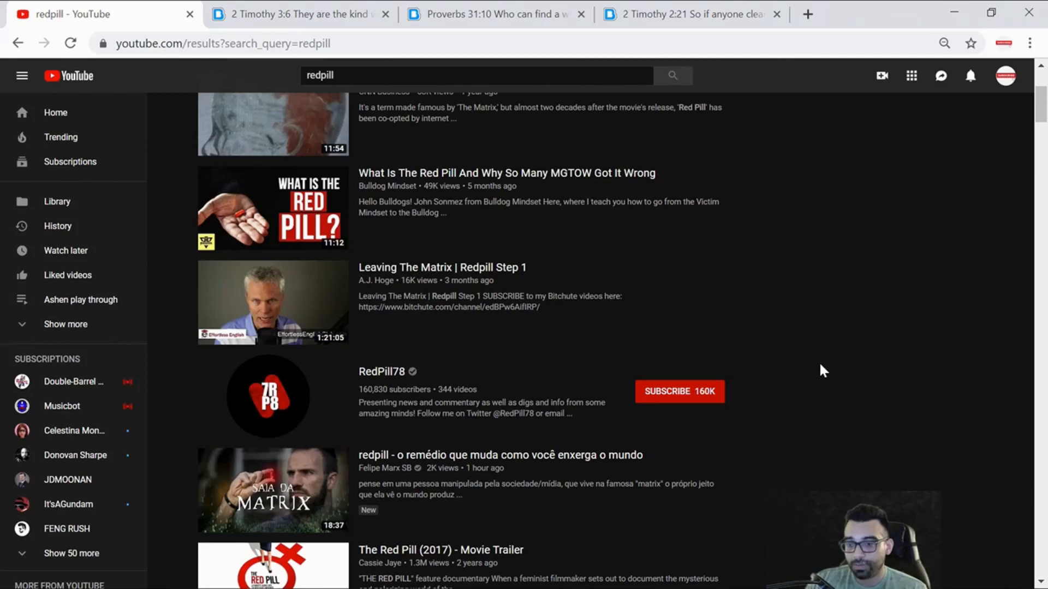
scroll("down", 3)
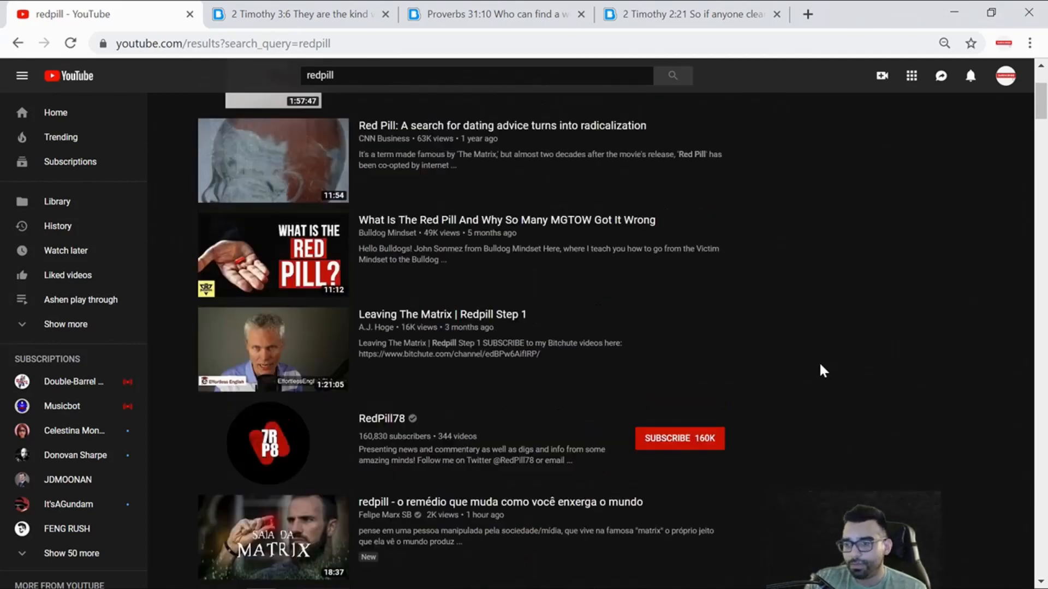
scroll("down", 3)
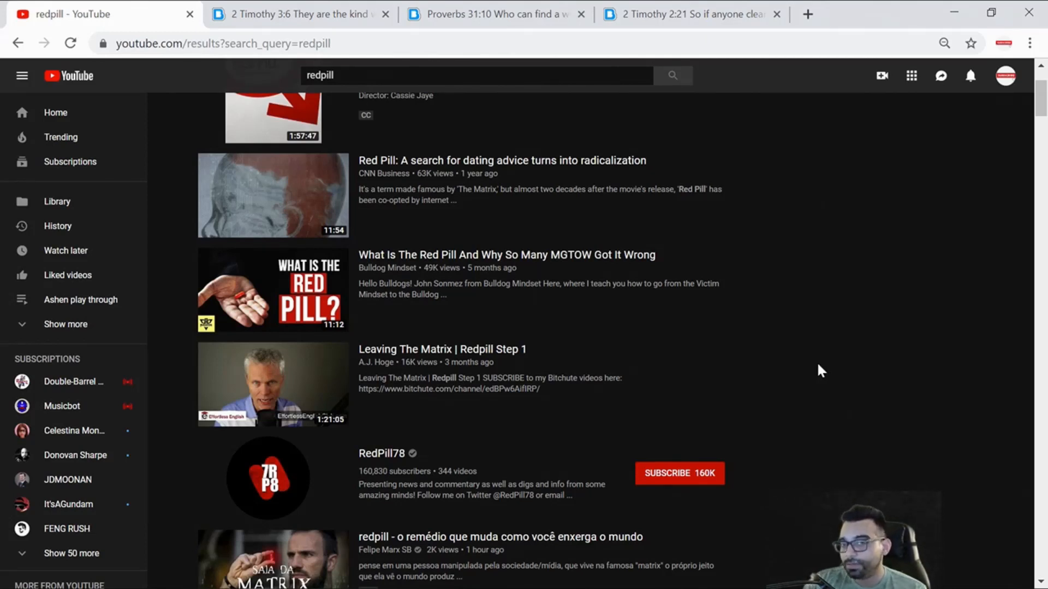
mouse_move(814, 368)
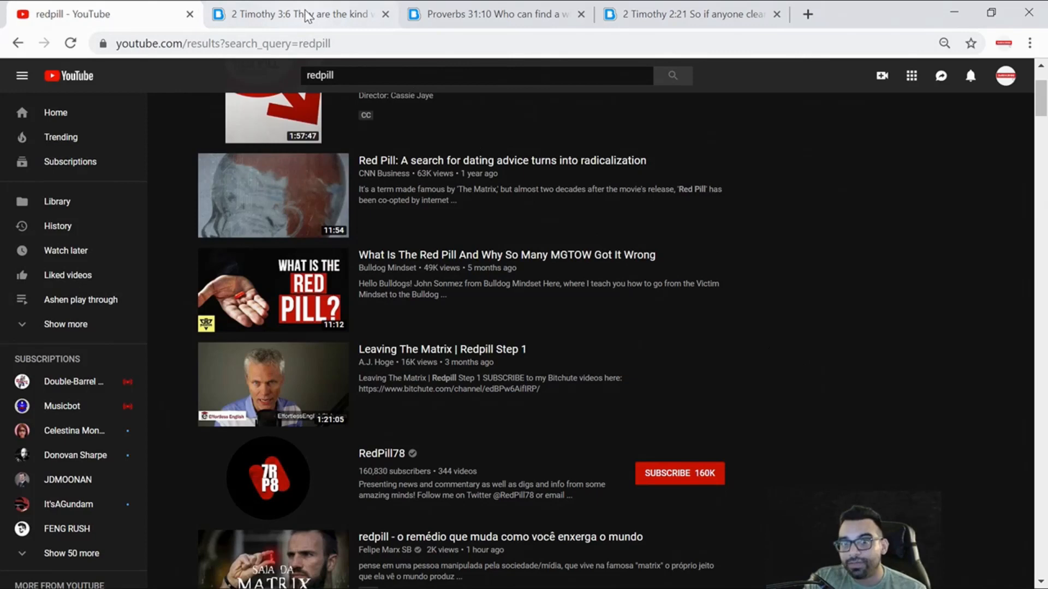
Step: Return to 2 Timothy 3:6 and highlight the NIV phrase about being loaded down with sins
left_click(294, 14)
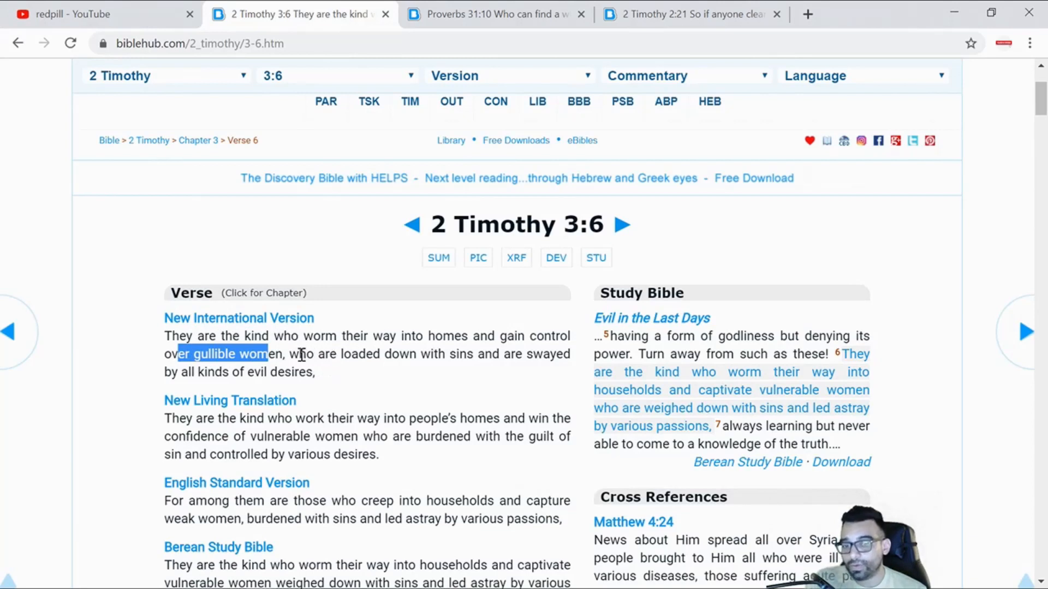
left_click_drag(298, 354, 413, 353)
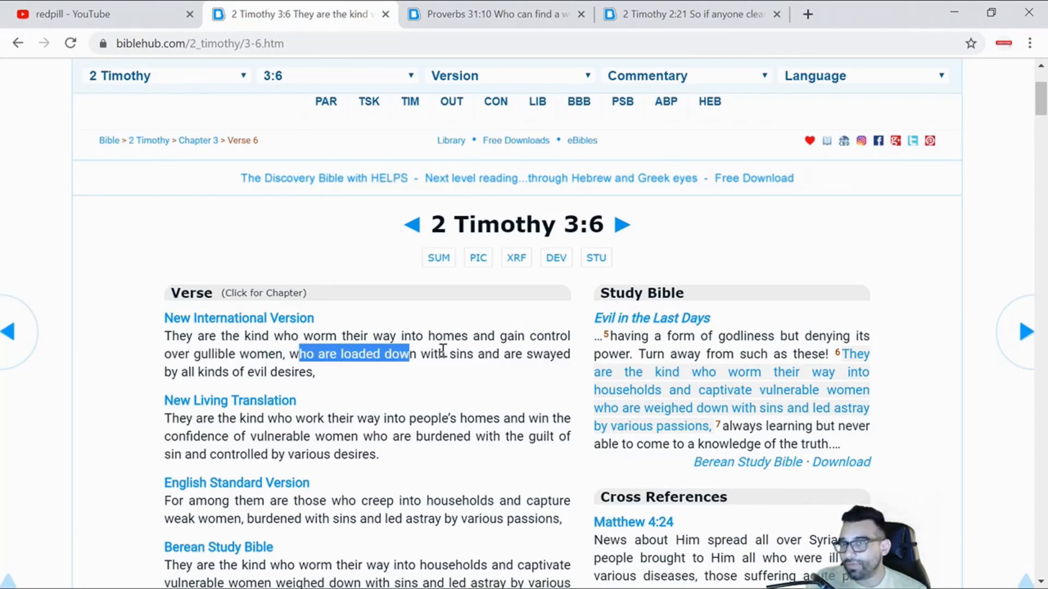
mouse_move(352, 377)
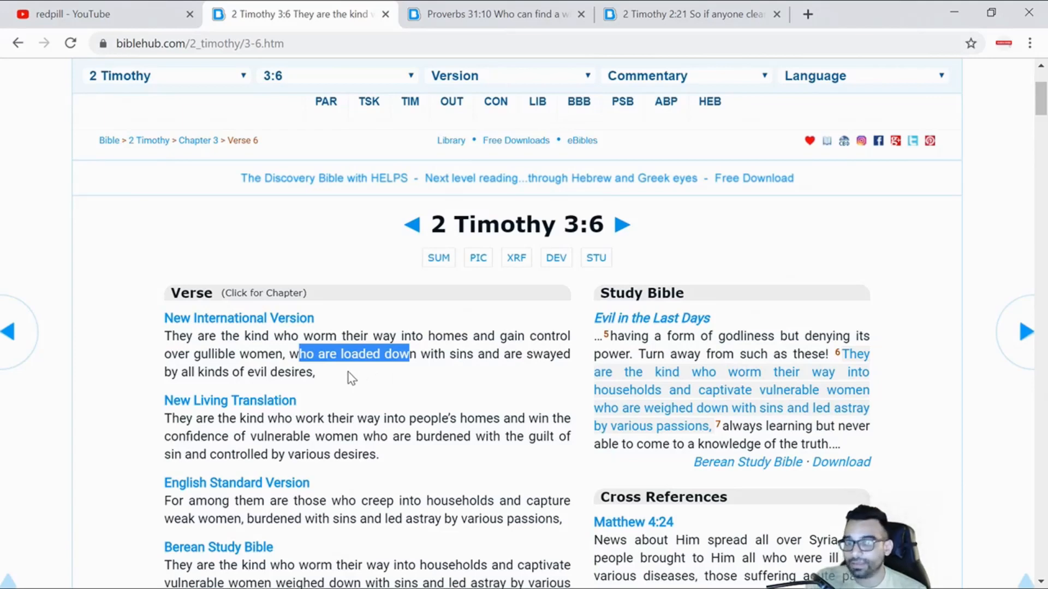
Step: Return to the redpill search results on YouTube
left_click(100, 13)
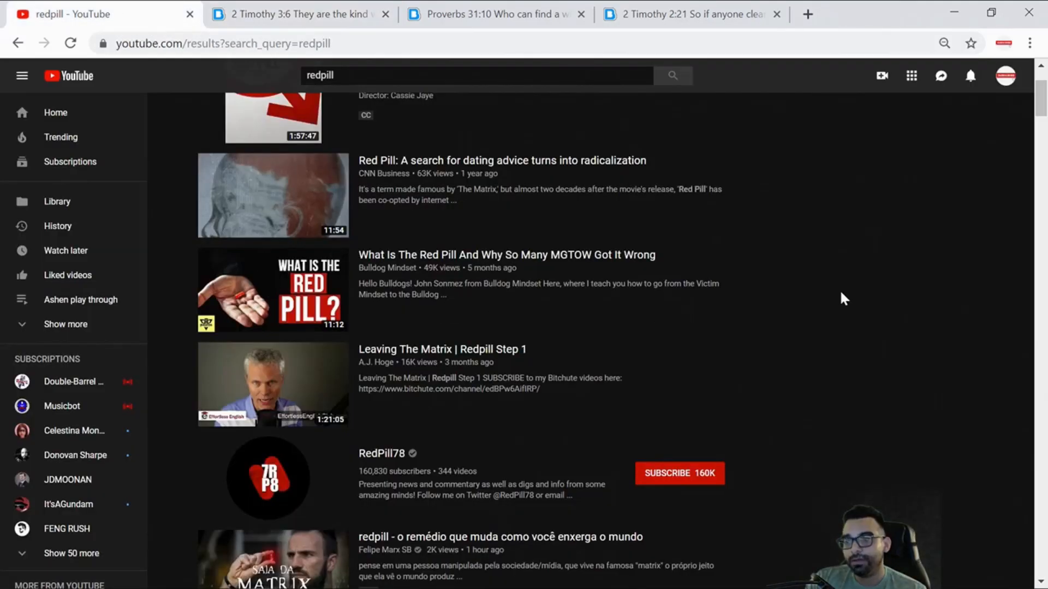
mouse_move(848, 305)
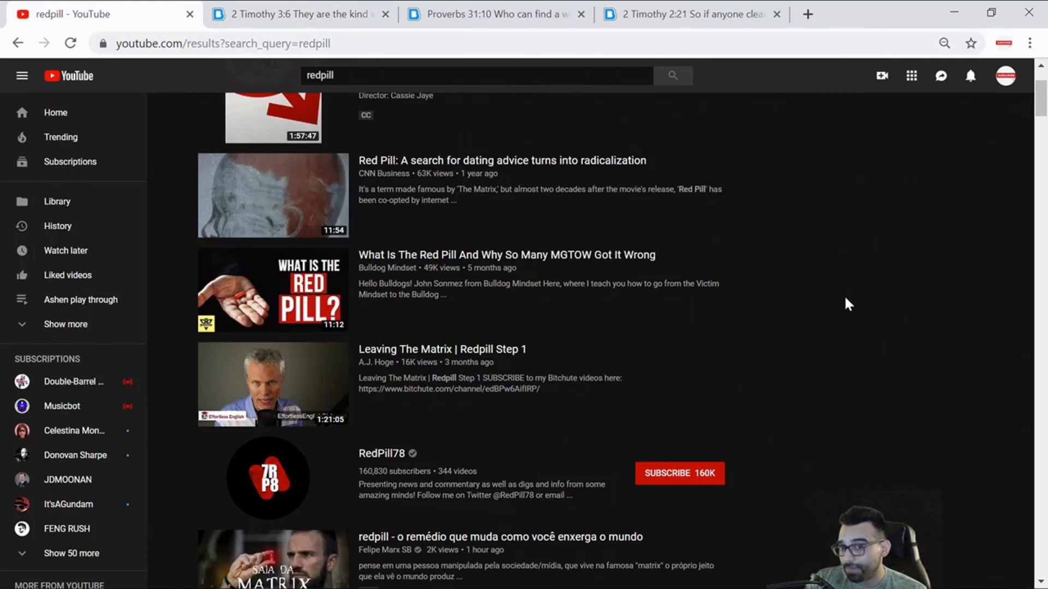